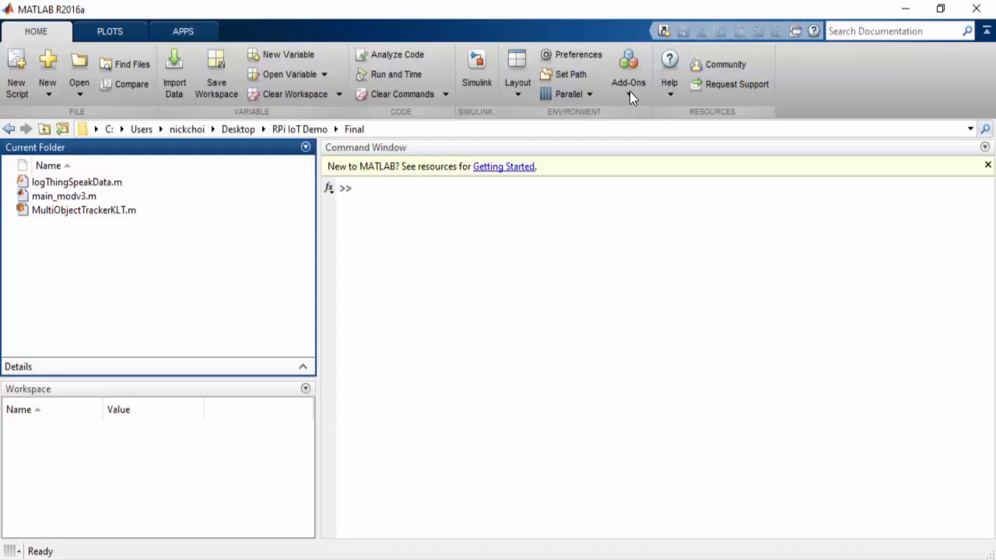
# Open the My Channels list from ThingSpeak's Channels menu.
pyautogui.click(628, 82)
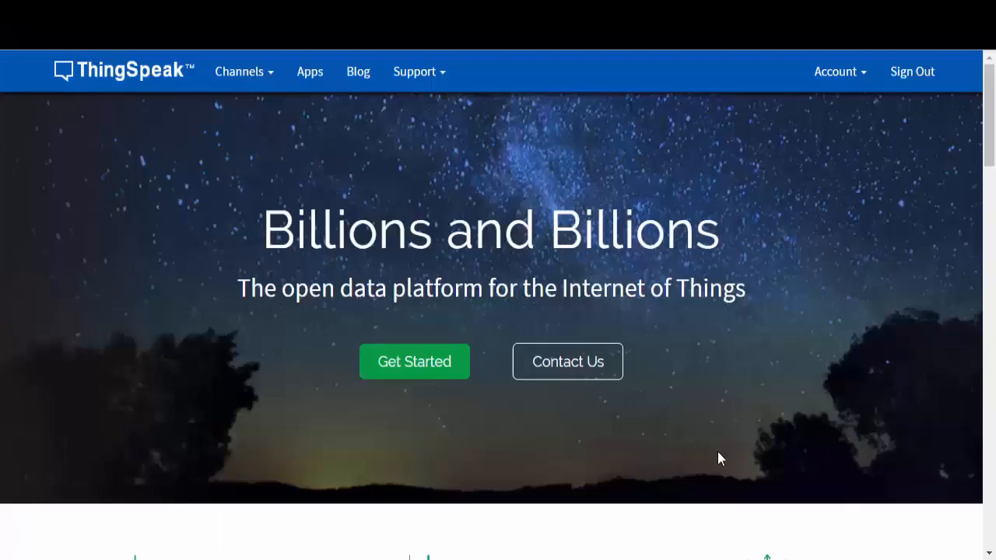
pyautogui.moveTo(556, 442)
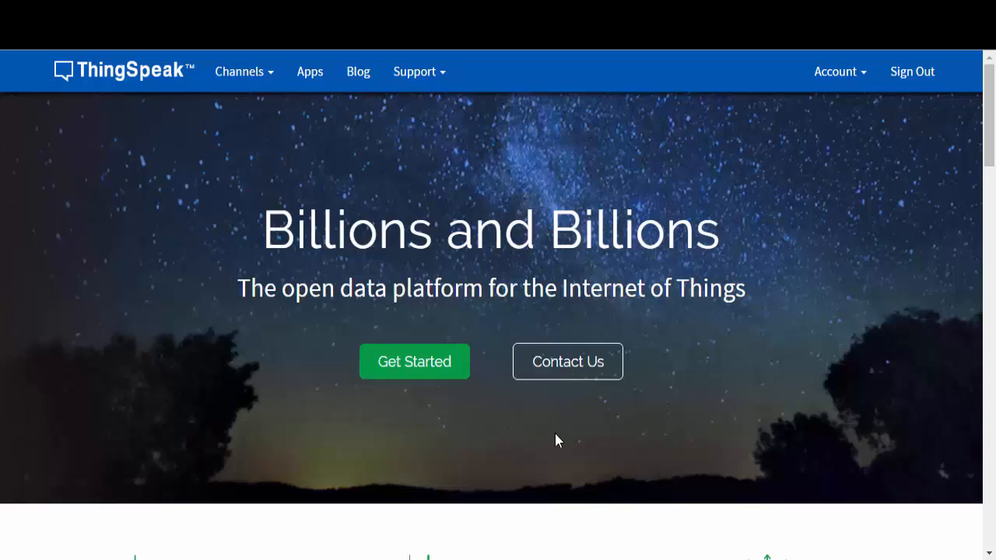
pyautogui.moveTo(449, 438)
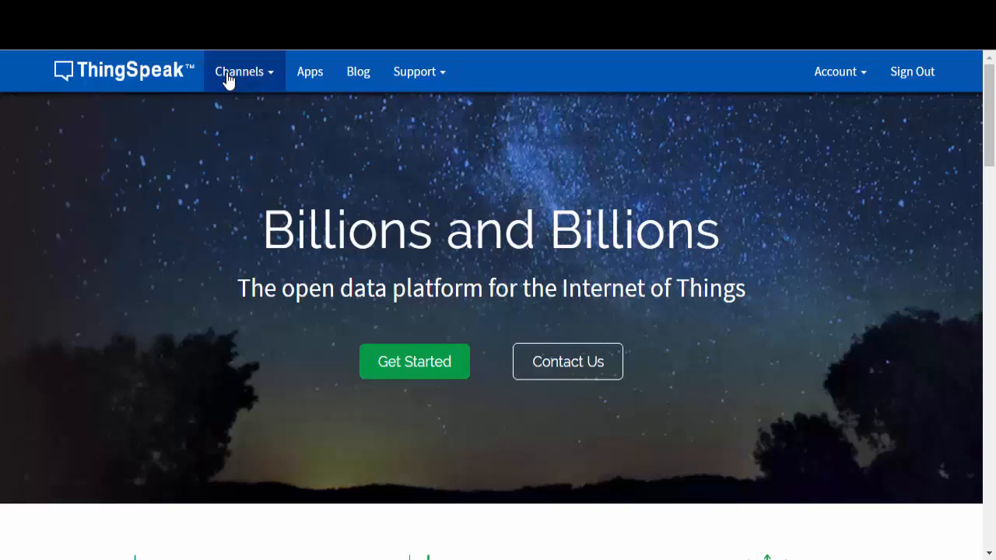
pyautogui.click(239, 71)
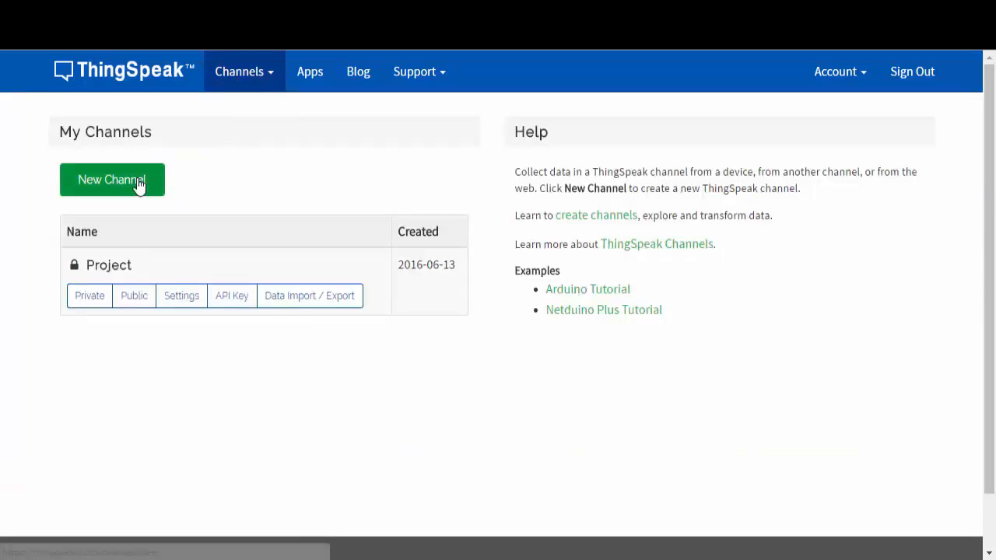
# Save a new channel 'People Counter', described 'Cloud Based People Counter', with Field 2 enabled.
pyautogui.click(112, 180)
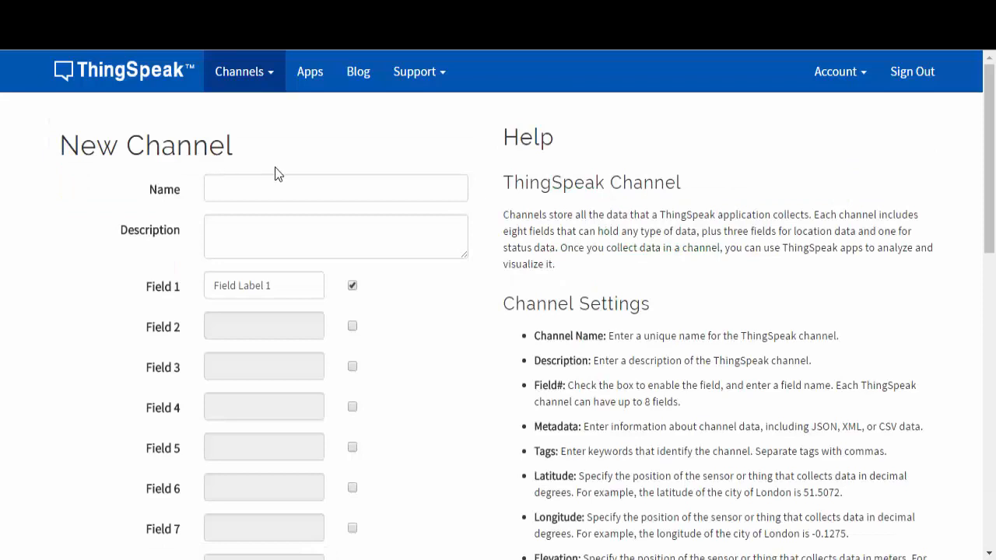
pyautogui.write('People Counter')
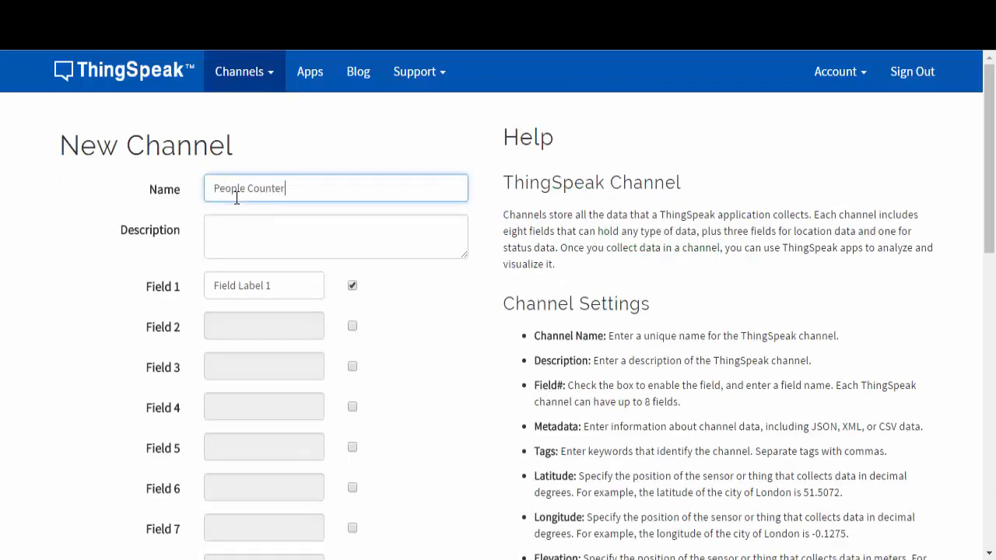
pyautogui.write('Cloud Based People Counter')
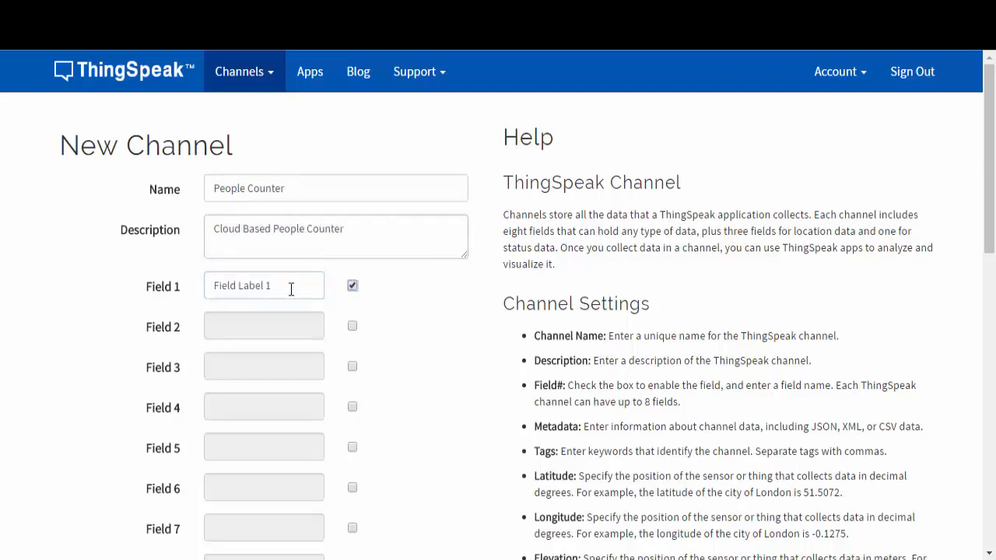
pyautogui.click(352, 326)
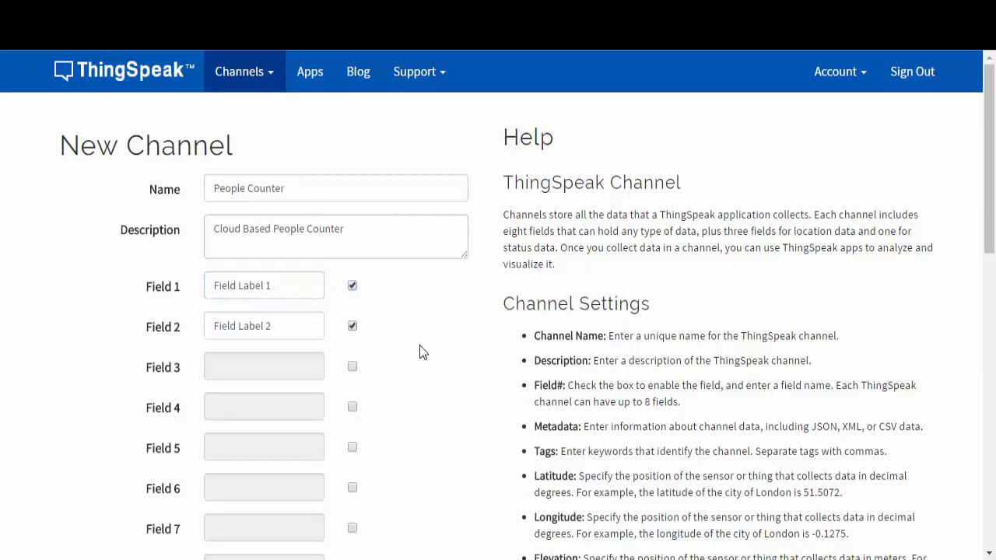
pyautogui.scroll(-3)
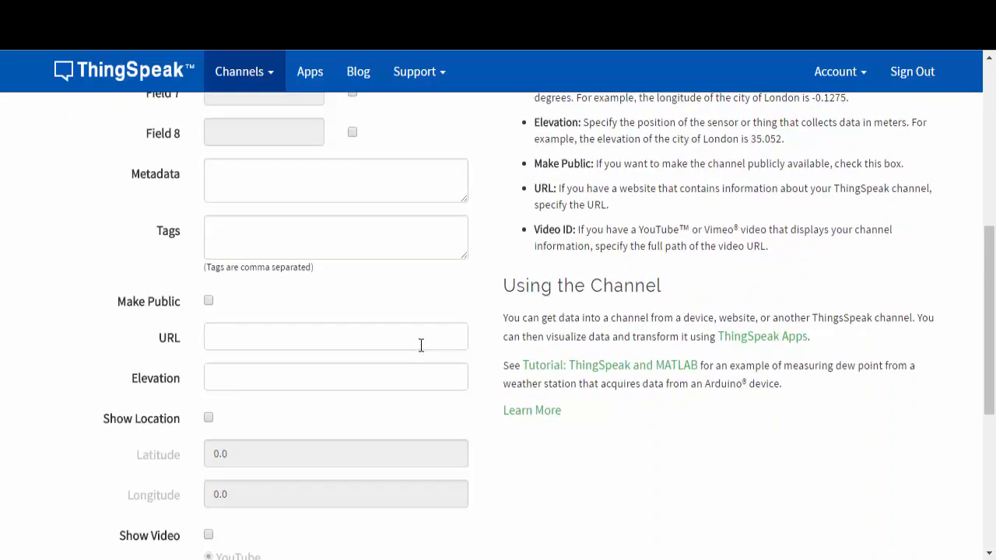
pyautogui.scroll(-3)
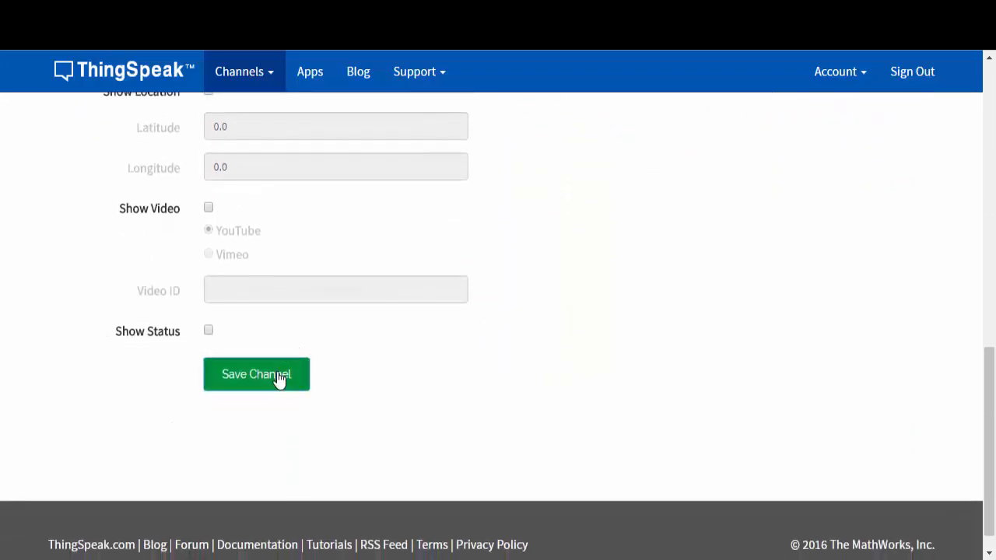
pyautogui.click(256, 374)
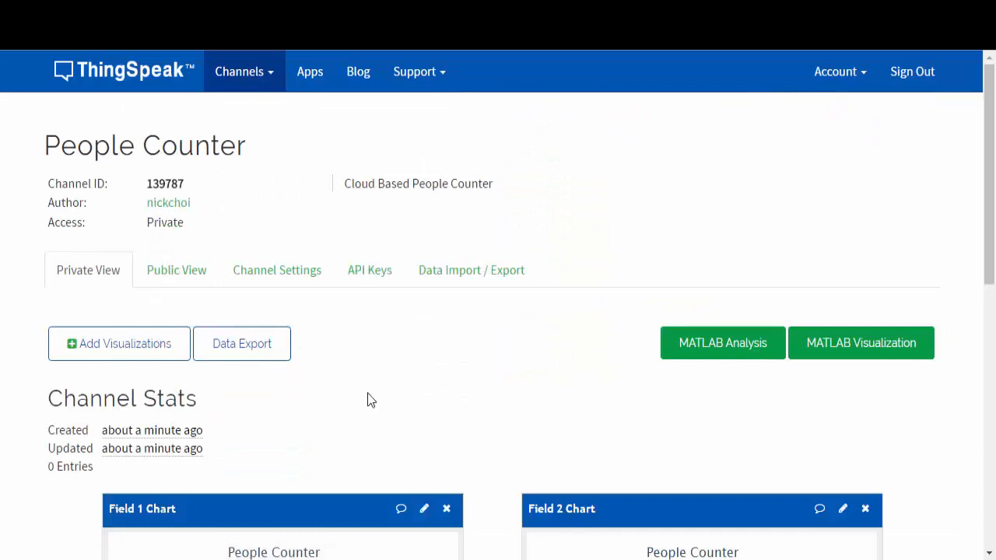
# Locate the People Counter channel ID and view its API Keys tab.
pyautogui.scroll(-3)
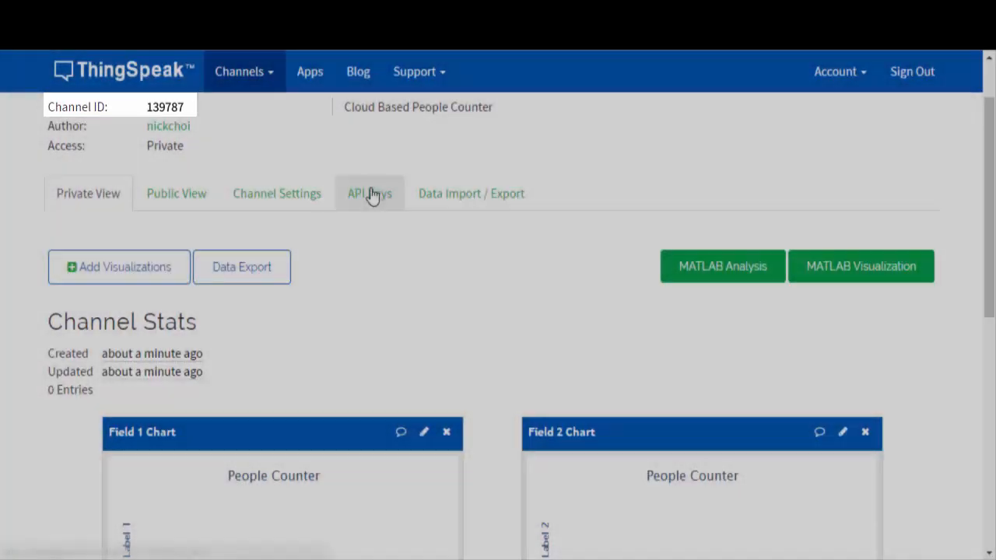
pyautogui.click(369, 193)
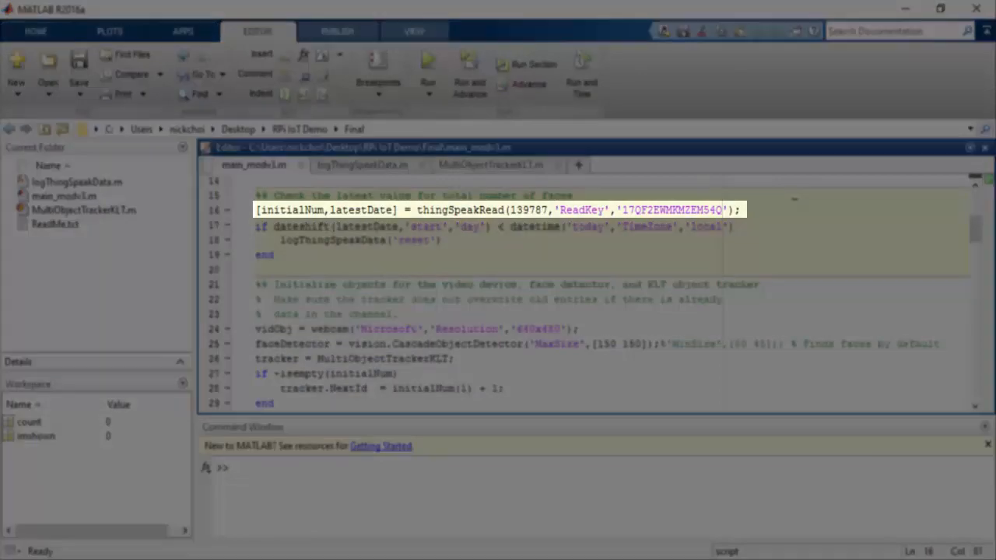
# Open main_modv3.m in the MATLAB editor.
pyautogui.click(361, 165)
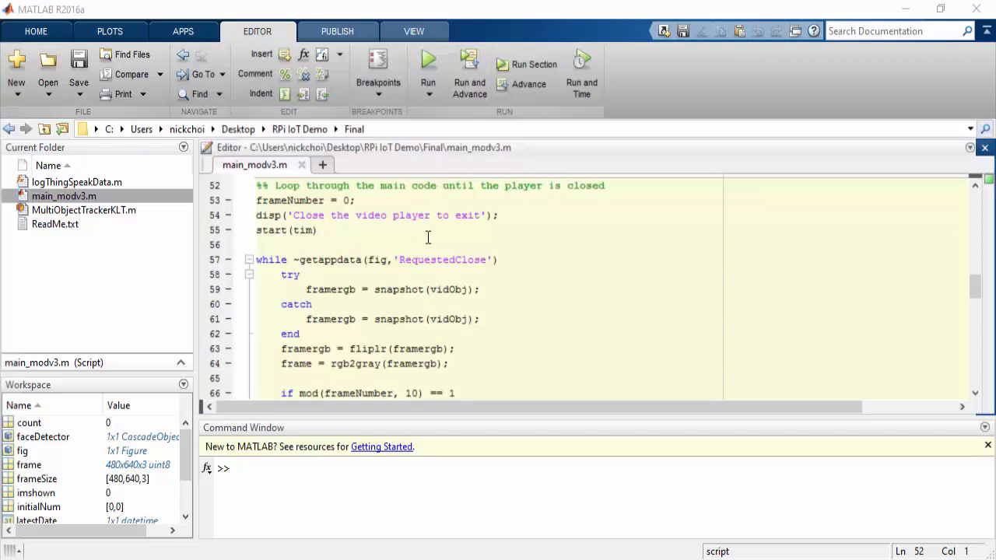
pyautogui.scroll(-3)
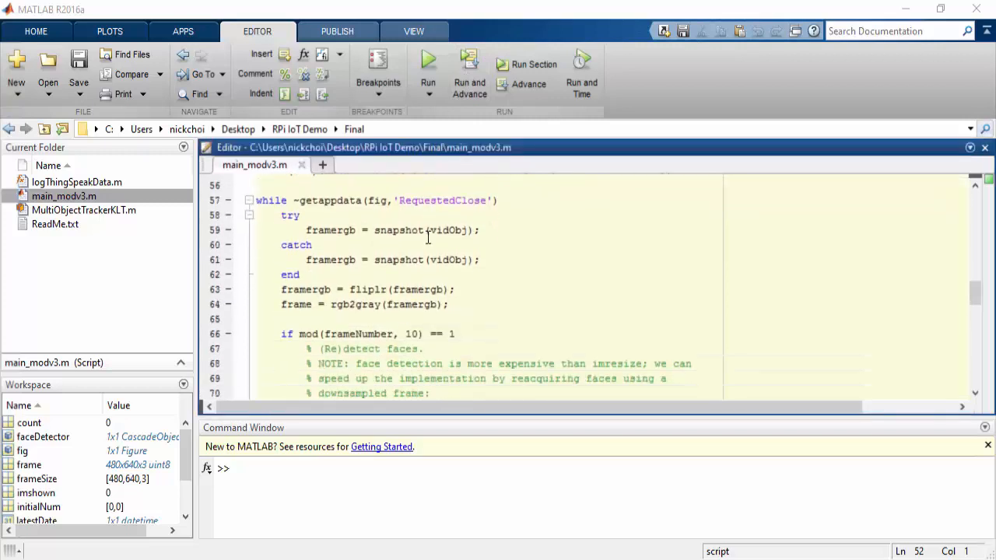
pyautogui.scroll(-3)
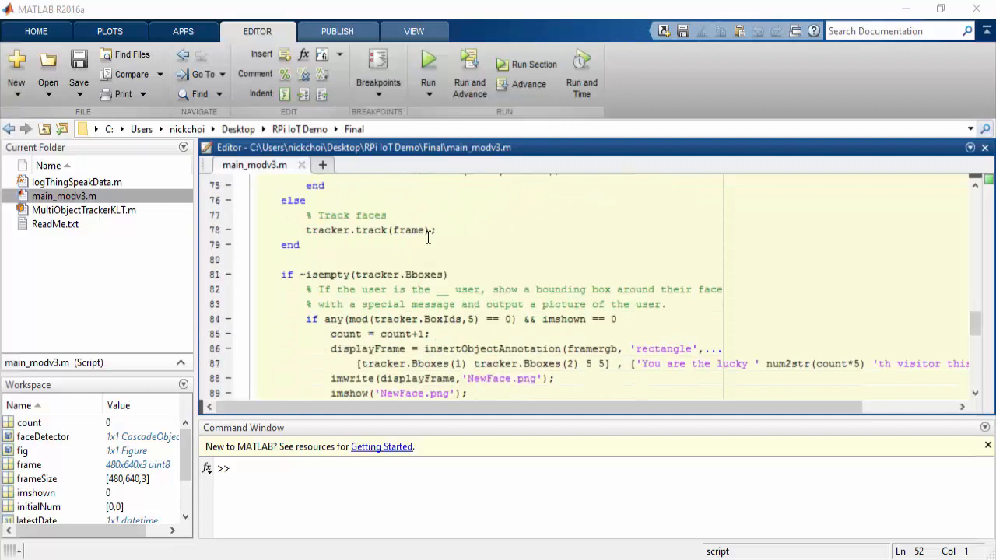
pyautogui.scroll(-3)
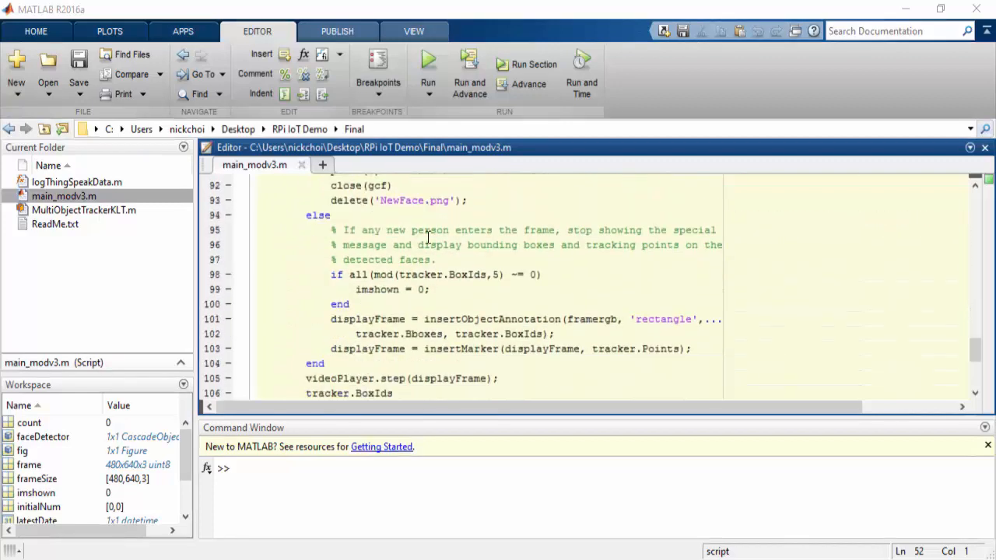
pyautogui.scroll(-3)
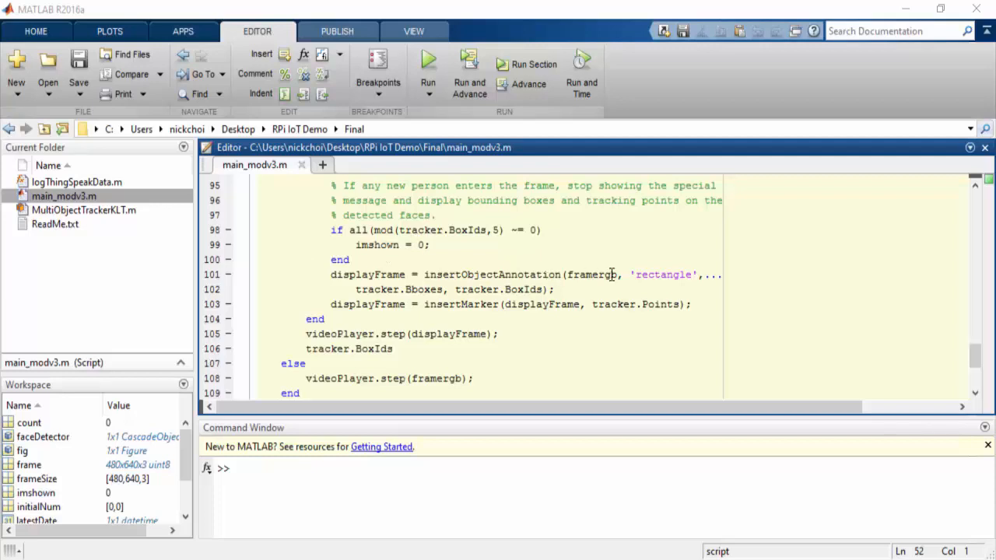
pyautogui.moveTo(619, 307)
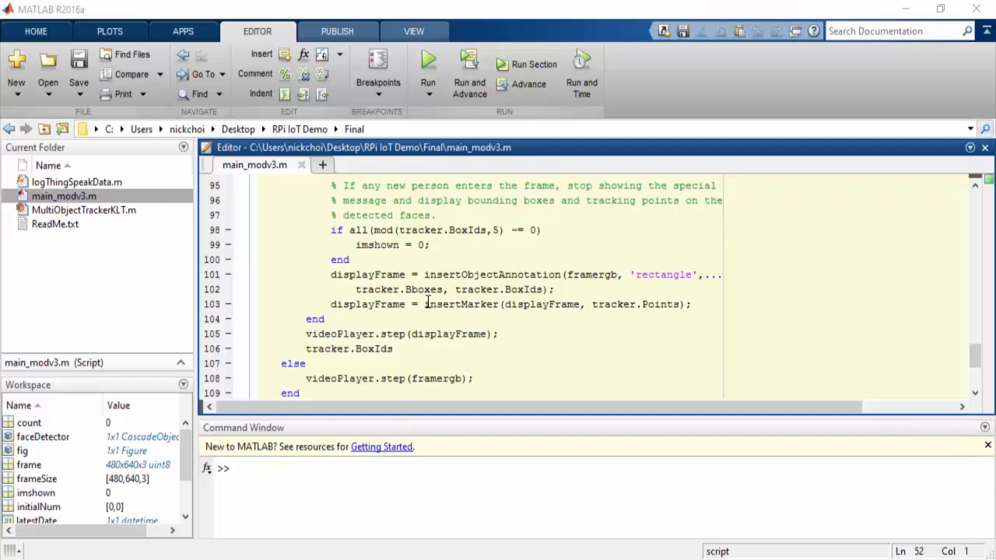
pyautogui.moveTo(648, 305)
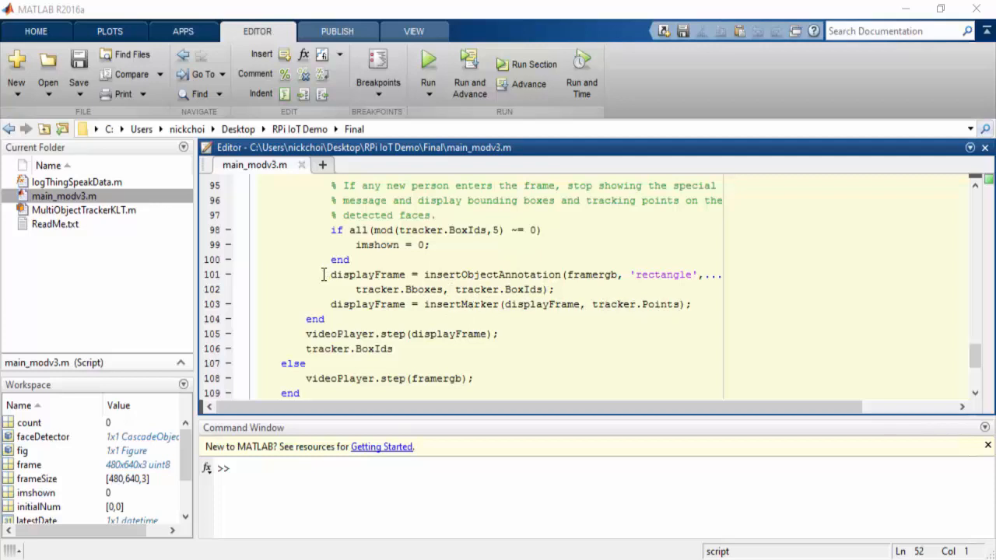
pyautogui.moveTo(311, 359)
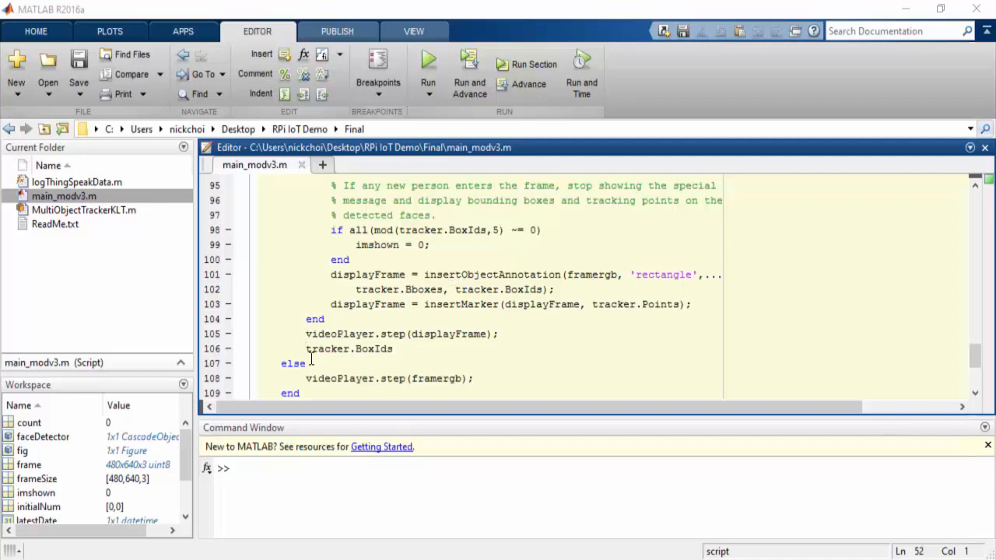
pyautogui.moveTo(322, 271)
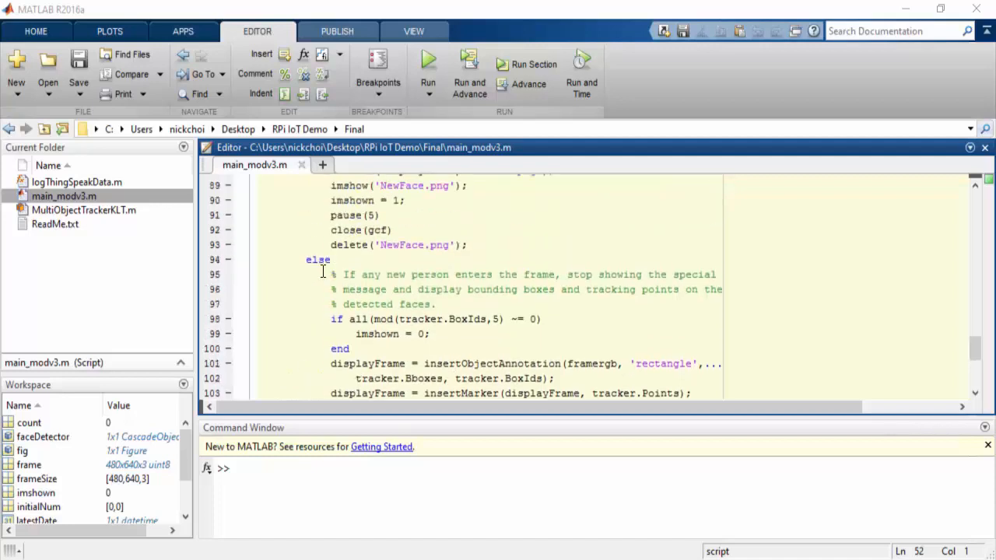
pyautogui.scroll(3)
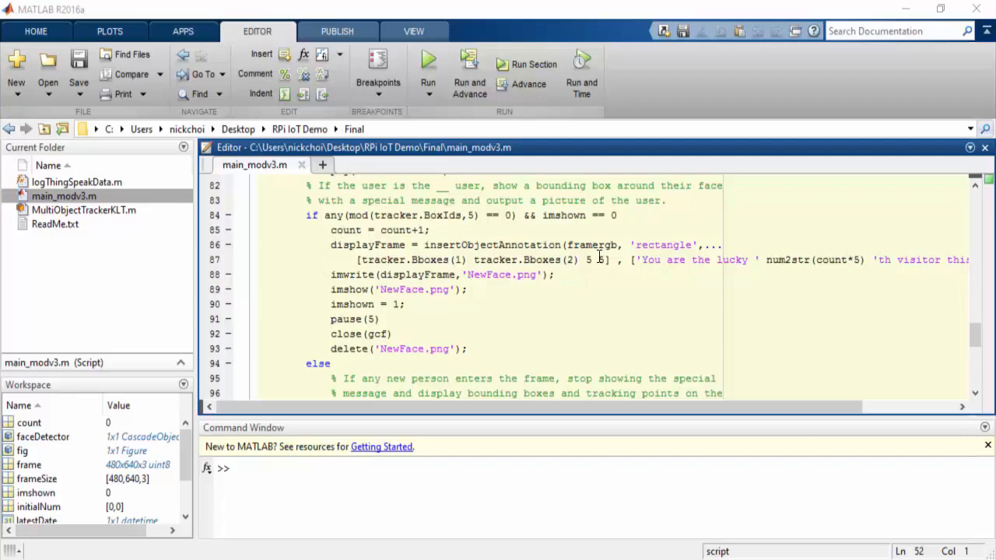
pyautogui.moveTo(538, 275)
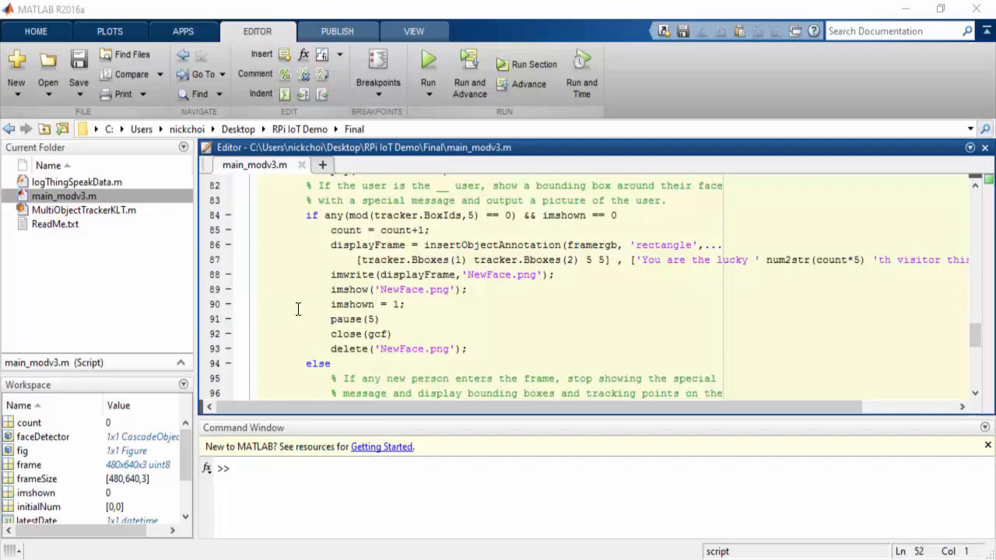
pyautogui.scroll(-3)
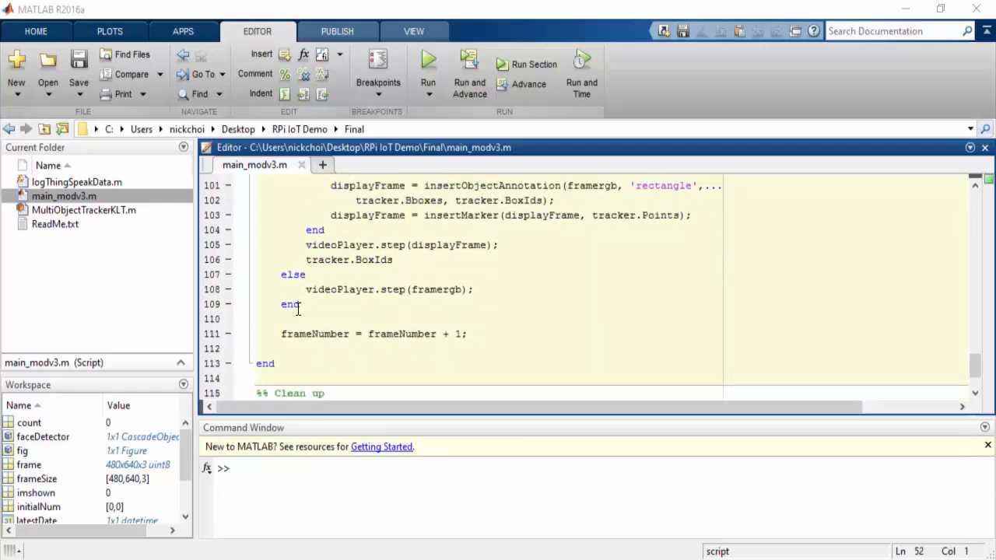
# Run main_modv3.m to track webcam faces, then close the Video Player window.
pyautogui.click(446, 59)
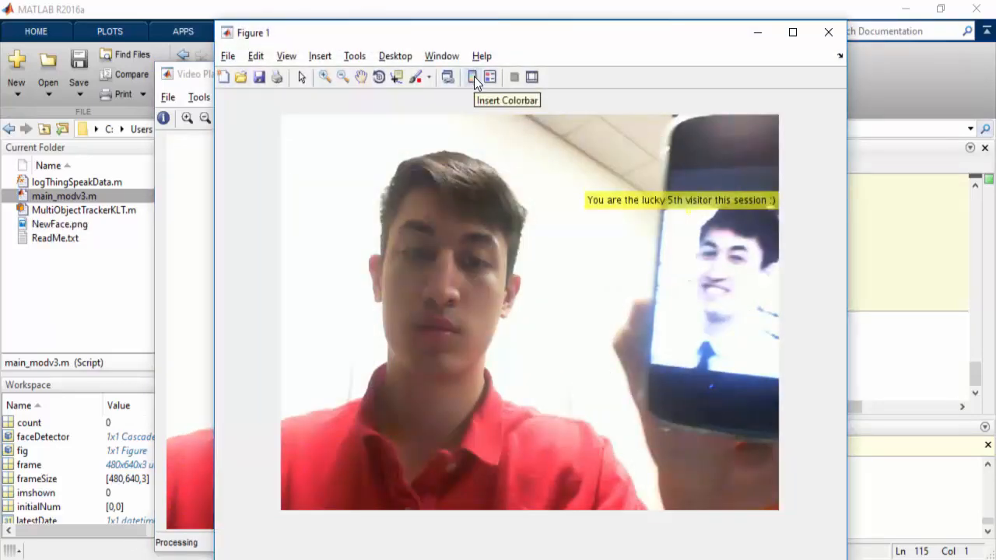
pyautogui.click(824, 31)
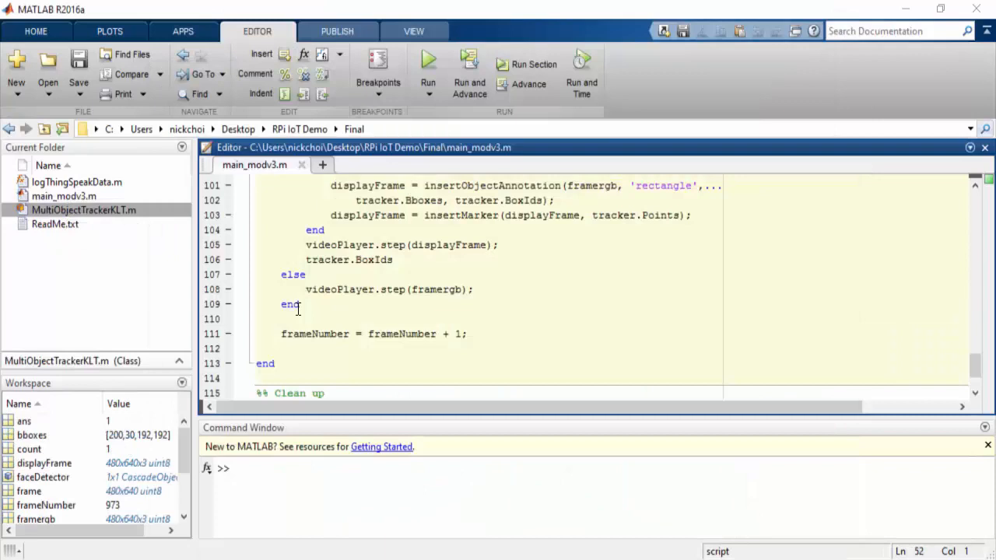